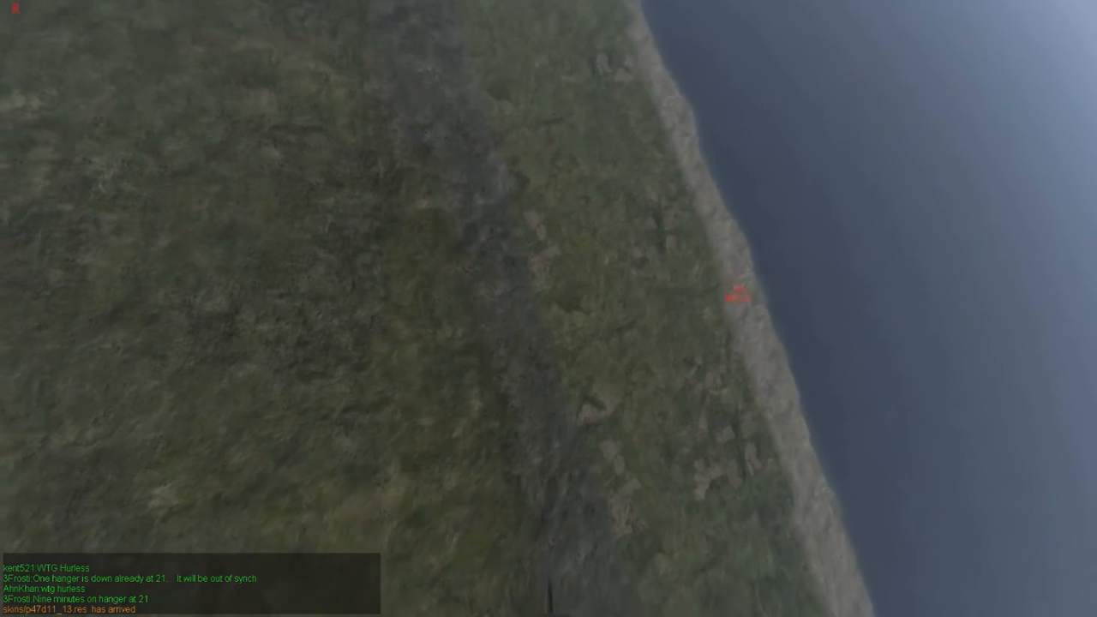
pyautogui.moveTo(549, 309)
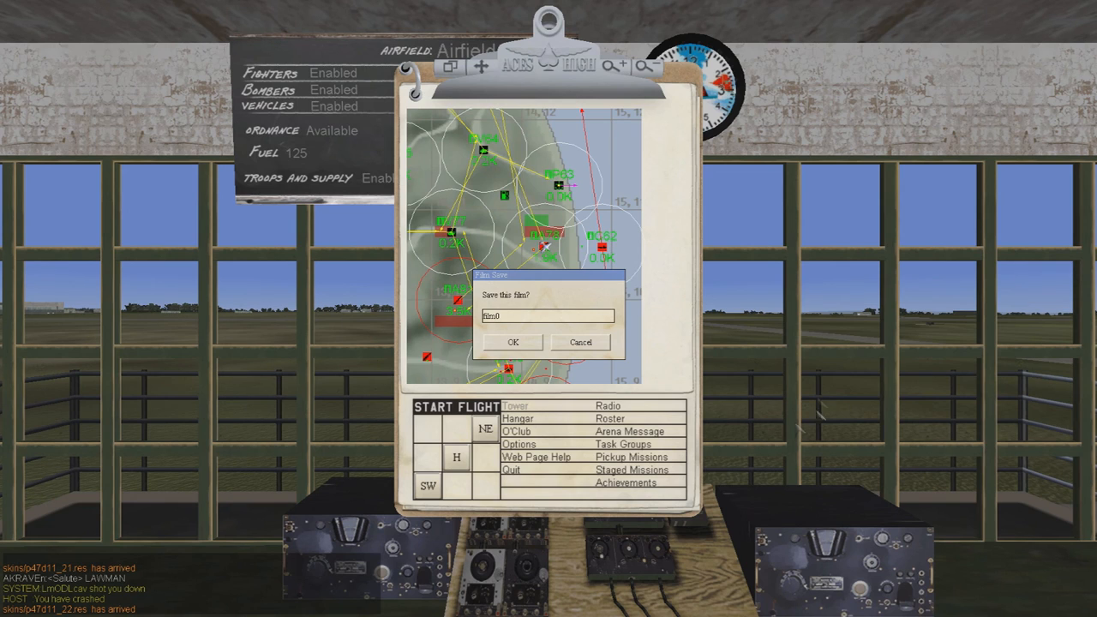
pyautogui.moveTo(594, 352)
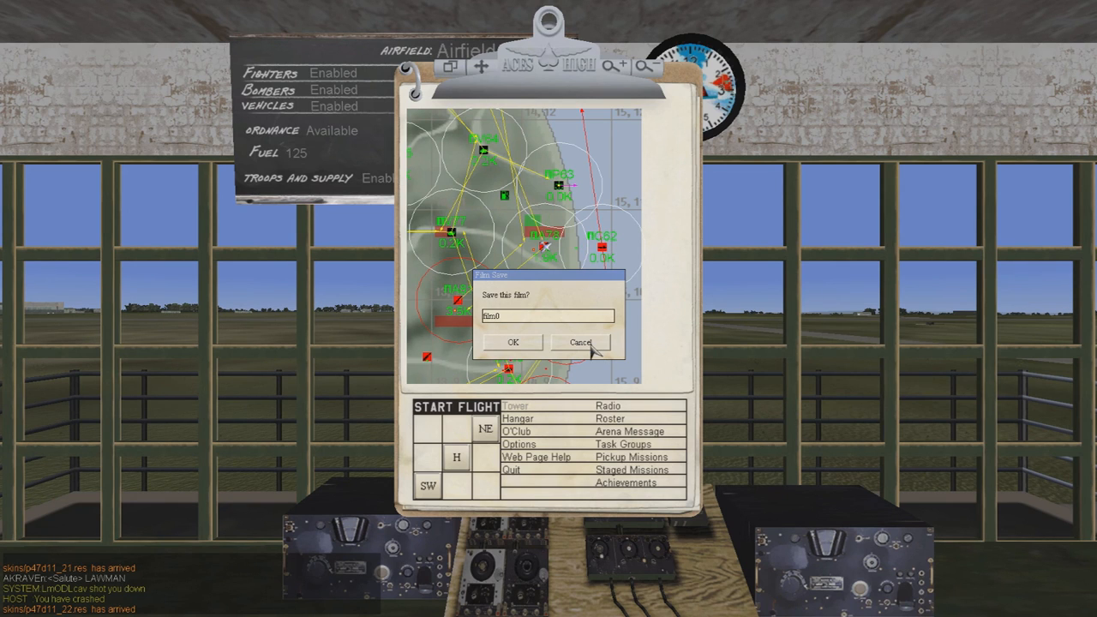